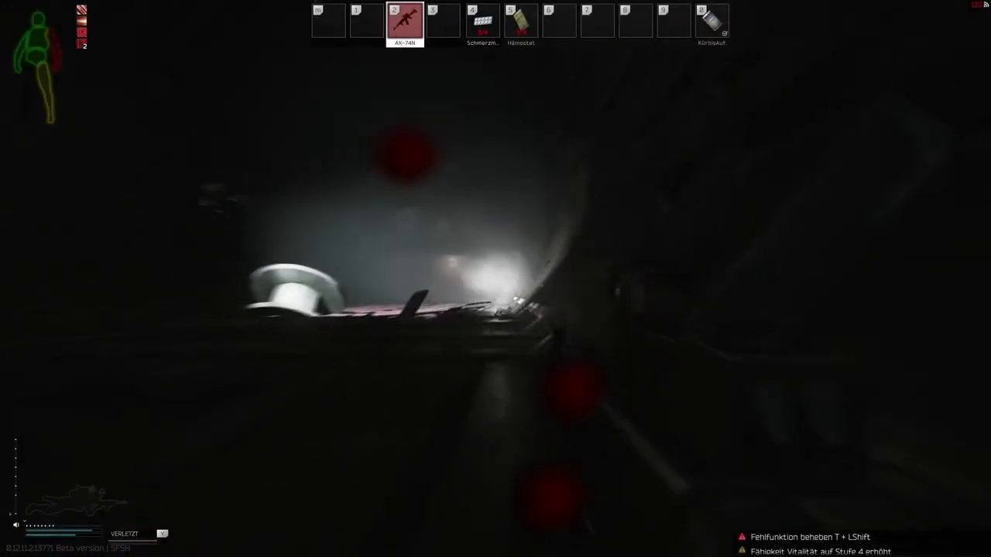
- Reload the AK-74N while fighting the enemies in the dark corridor
key("r")
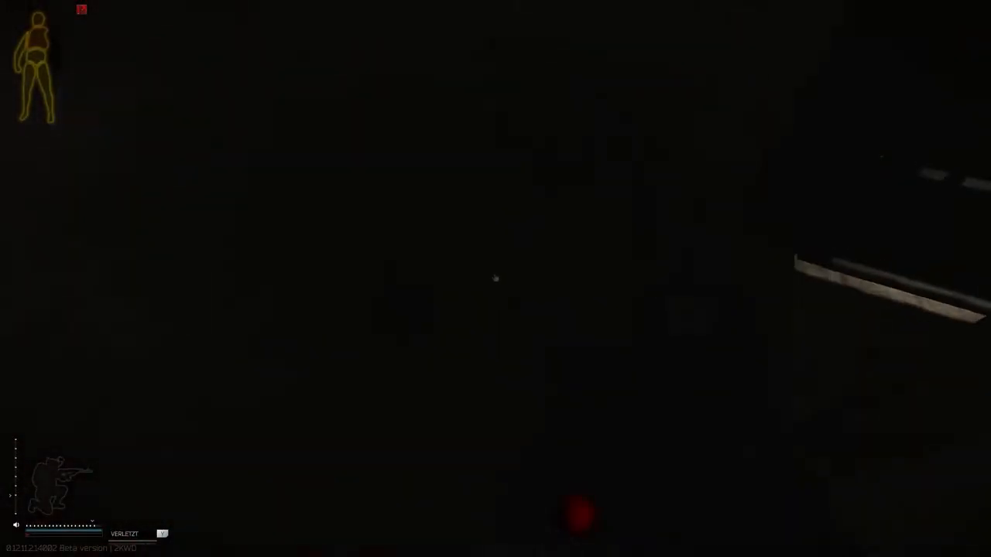
key("Tab")
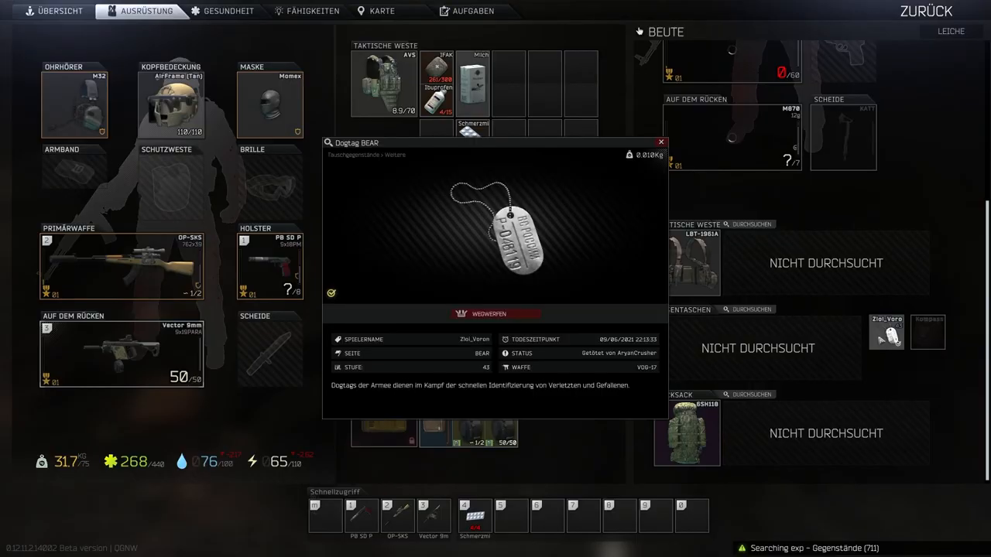
- Close the BEAR dogtag's inspection window
left_click(659, 142)
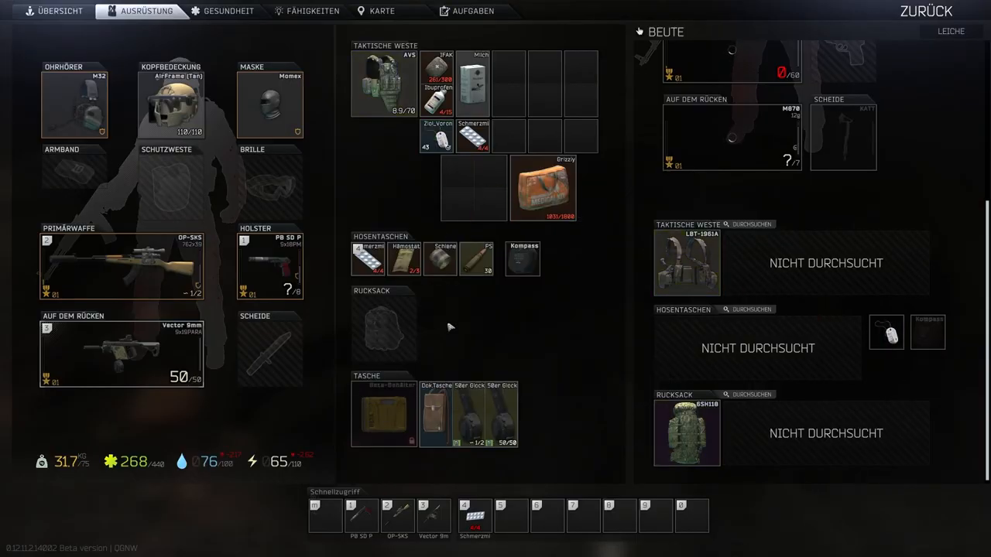